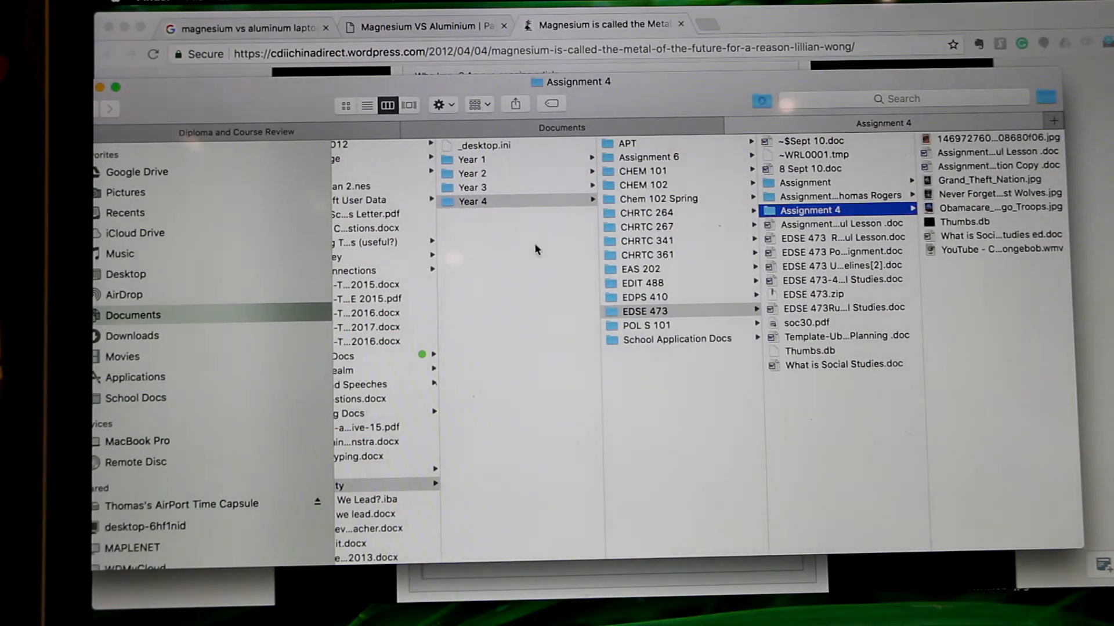
# Open the CHRTC 341 course folder in Finder's column view to show 7 JAN 10.doc
pyautogui.click(647, 240)
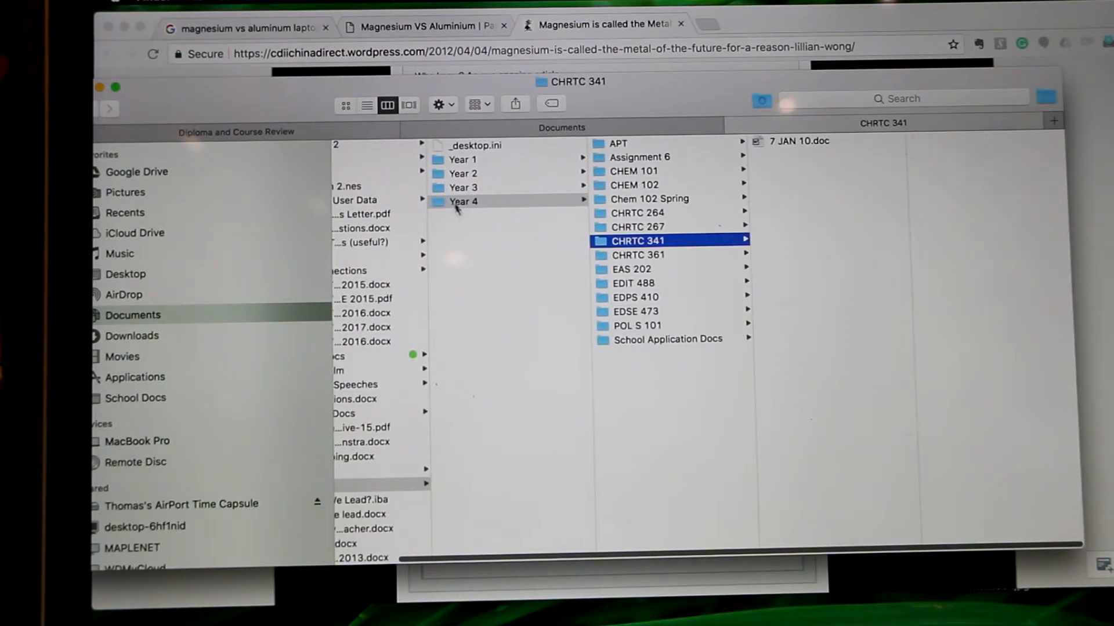
pyautogui.click(463, 174)
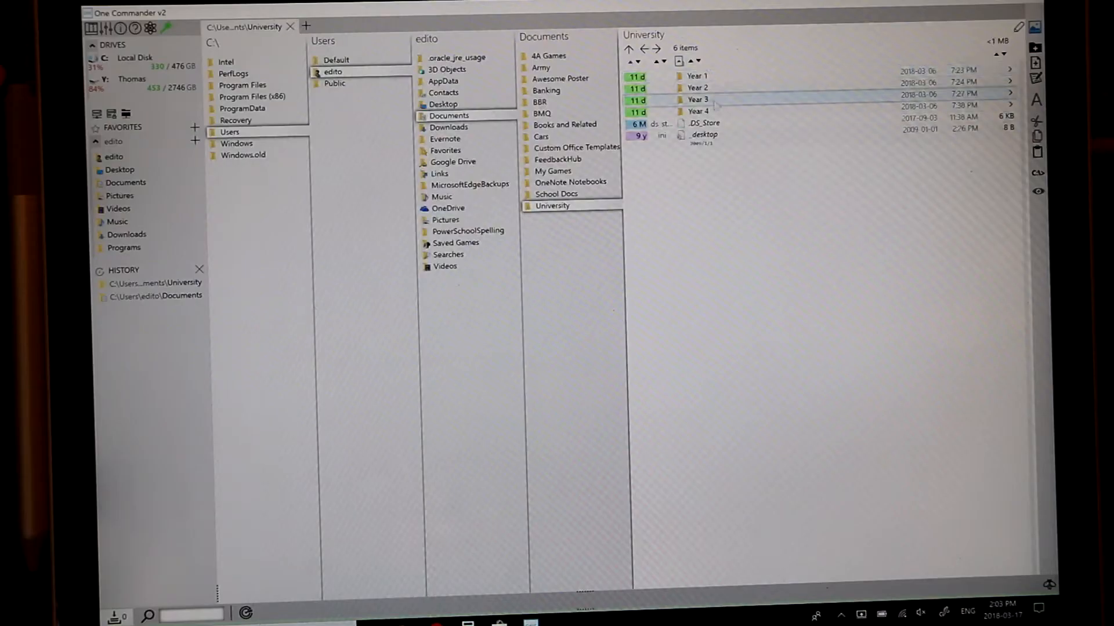
# Open the Year 3 folder inside Documents > University in One Commander
pyautogui.doubleClick(696, 111)
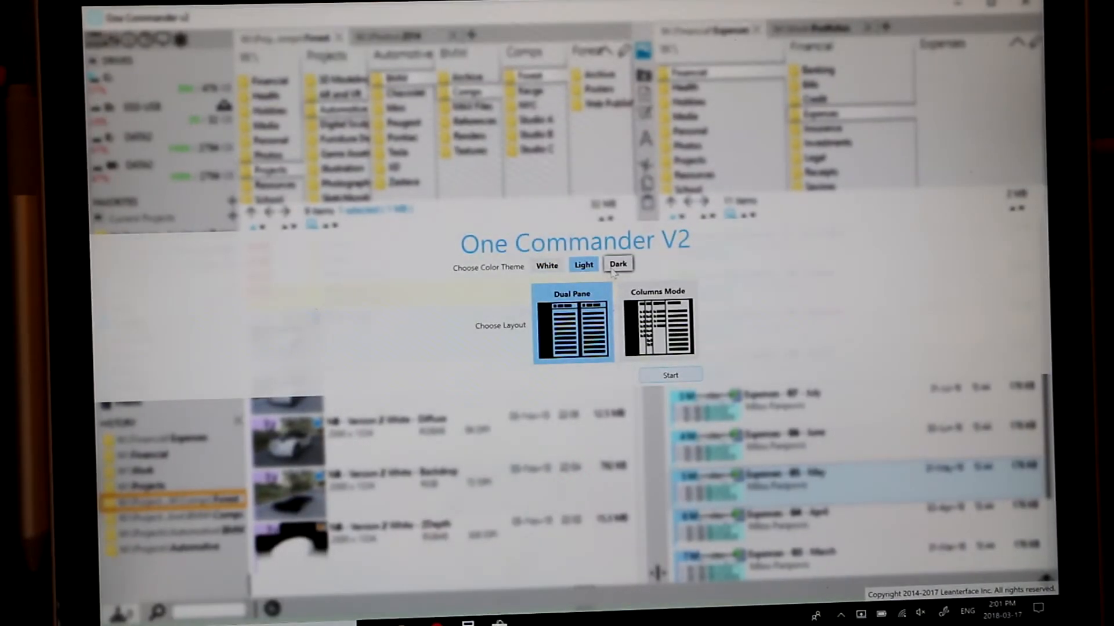
# Preview the Dark, Light and White themes and pick the Columns Mode layout
pyautogui.click(618, 263)
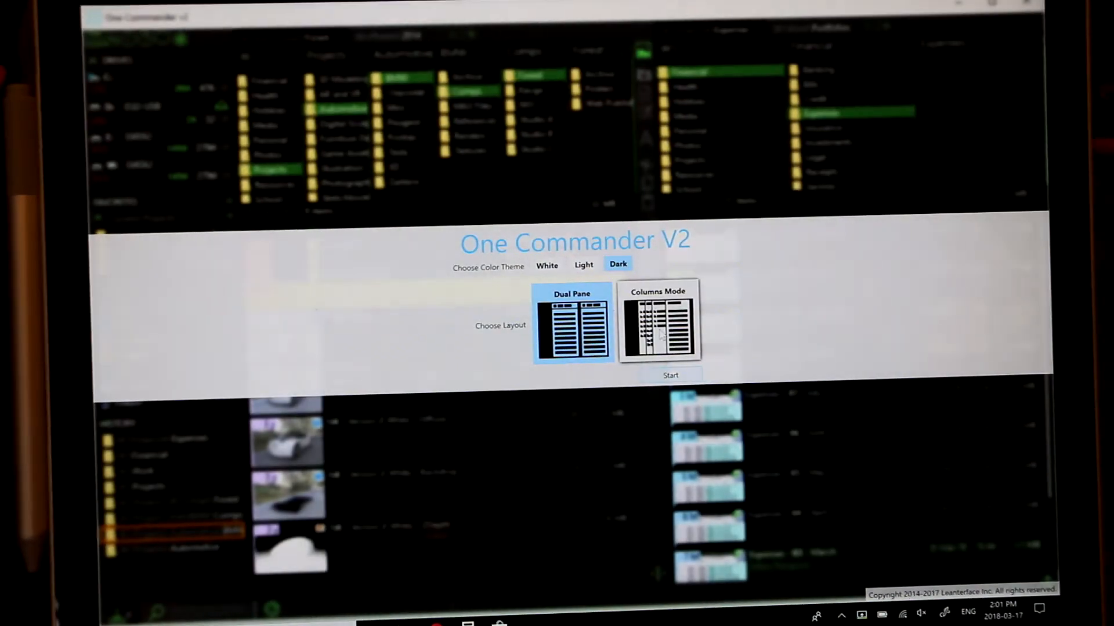
pyautogui.click(657, 324)
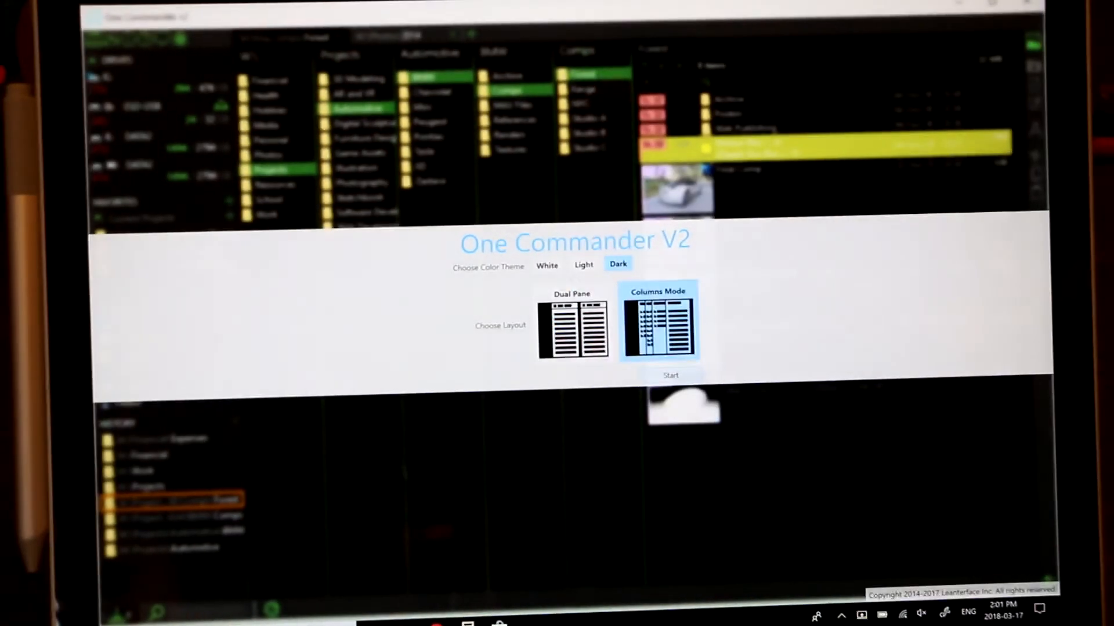
pyautogui.click(547, 265)
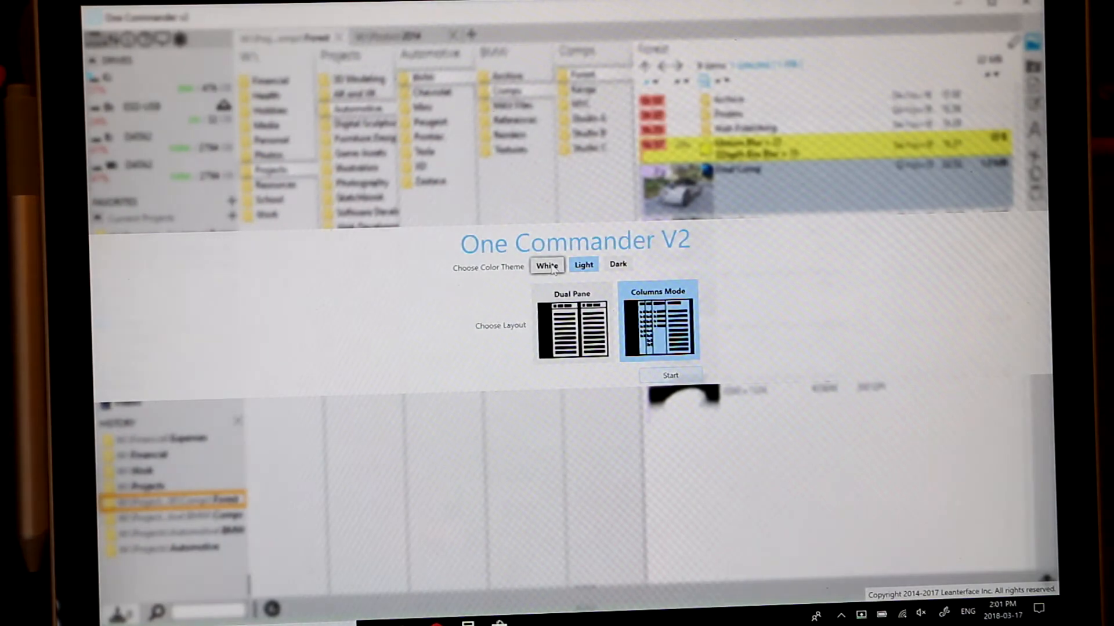
pyautogui.click(584, 264)
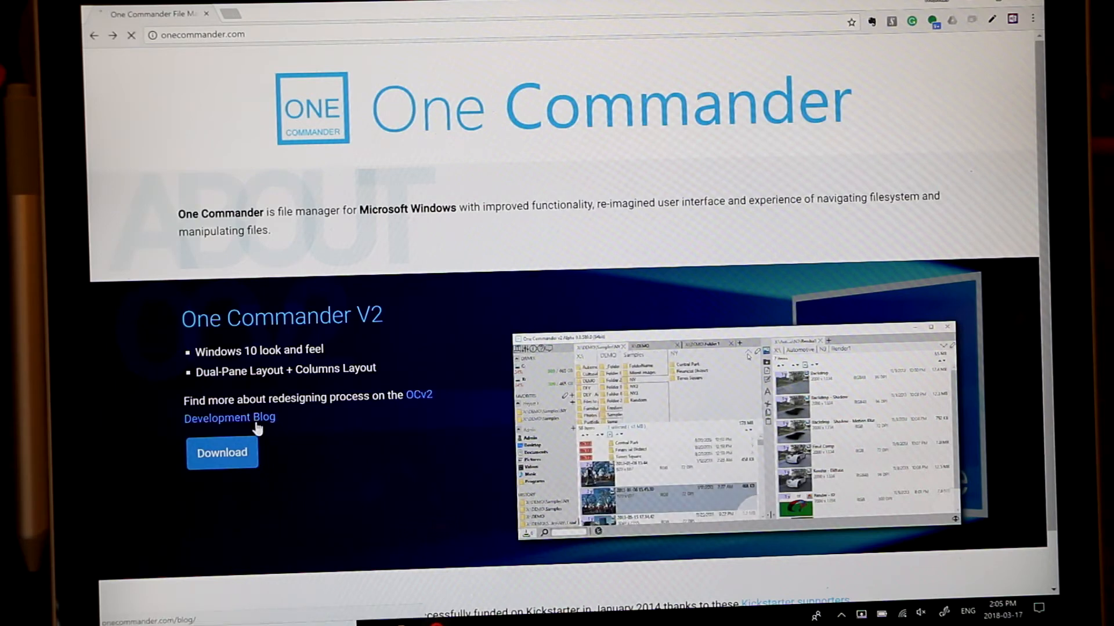
# Open the OCv2 Development Blog and scroll through the 2.2.2 and 2.1.2 update notes
pyautogui.click(230, 418)
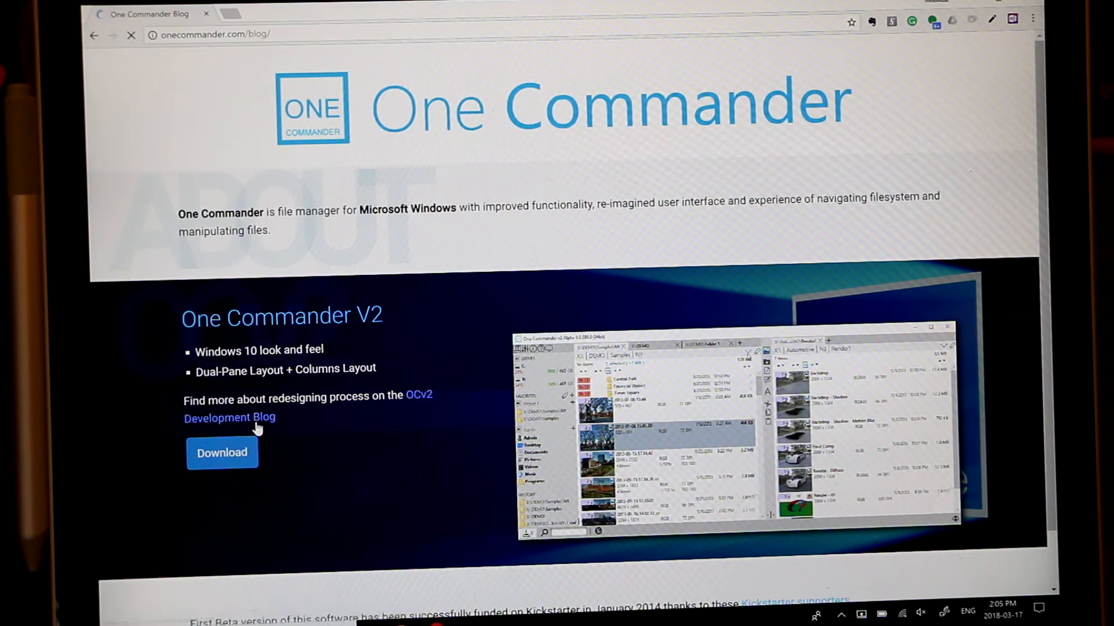
pyautogui.click(230, 418)
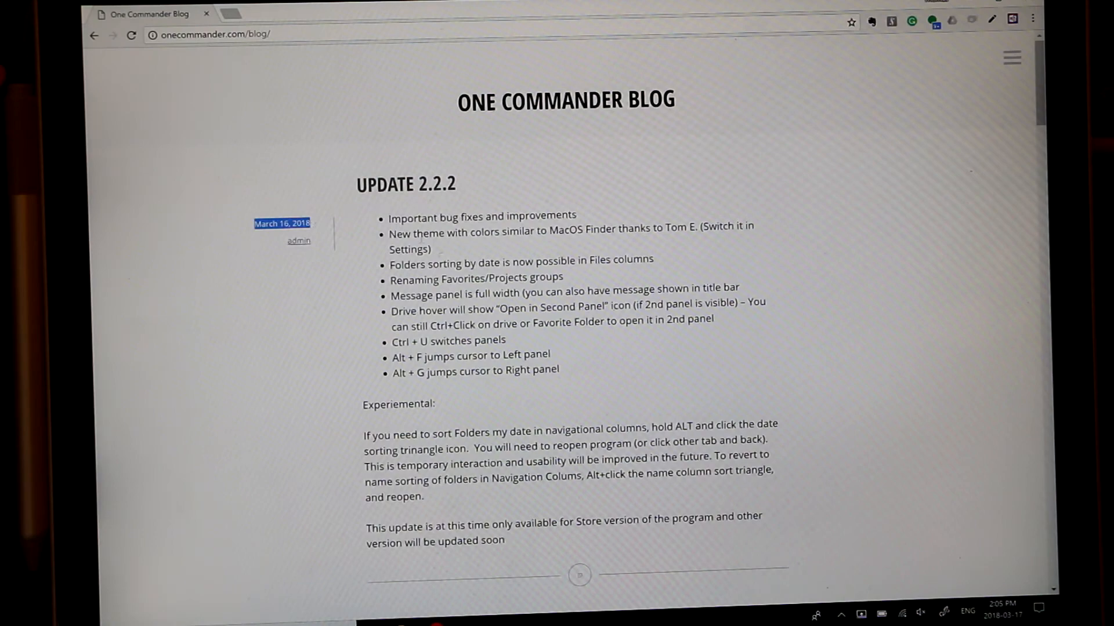
pyautogui.scroll(-3)
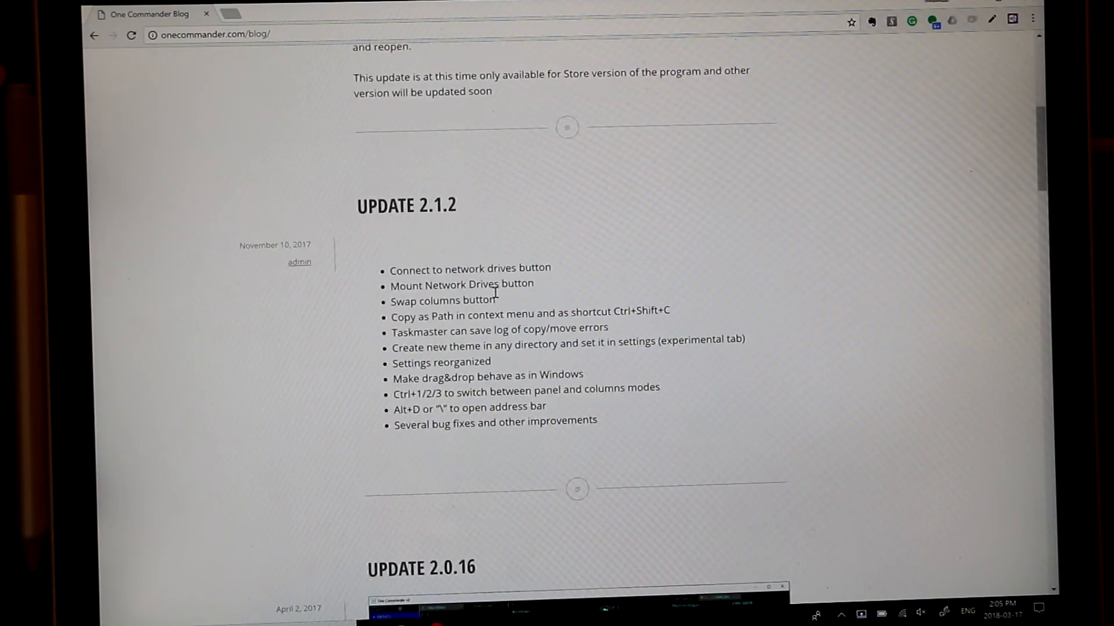